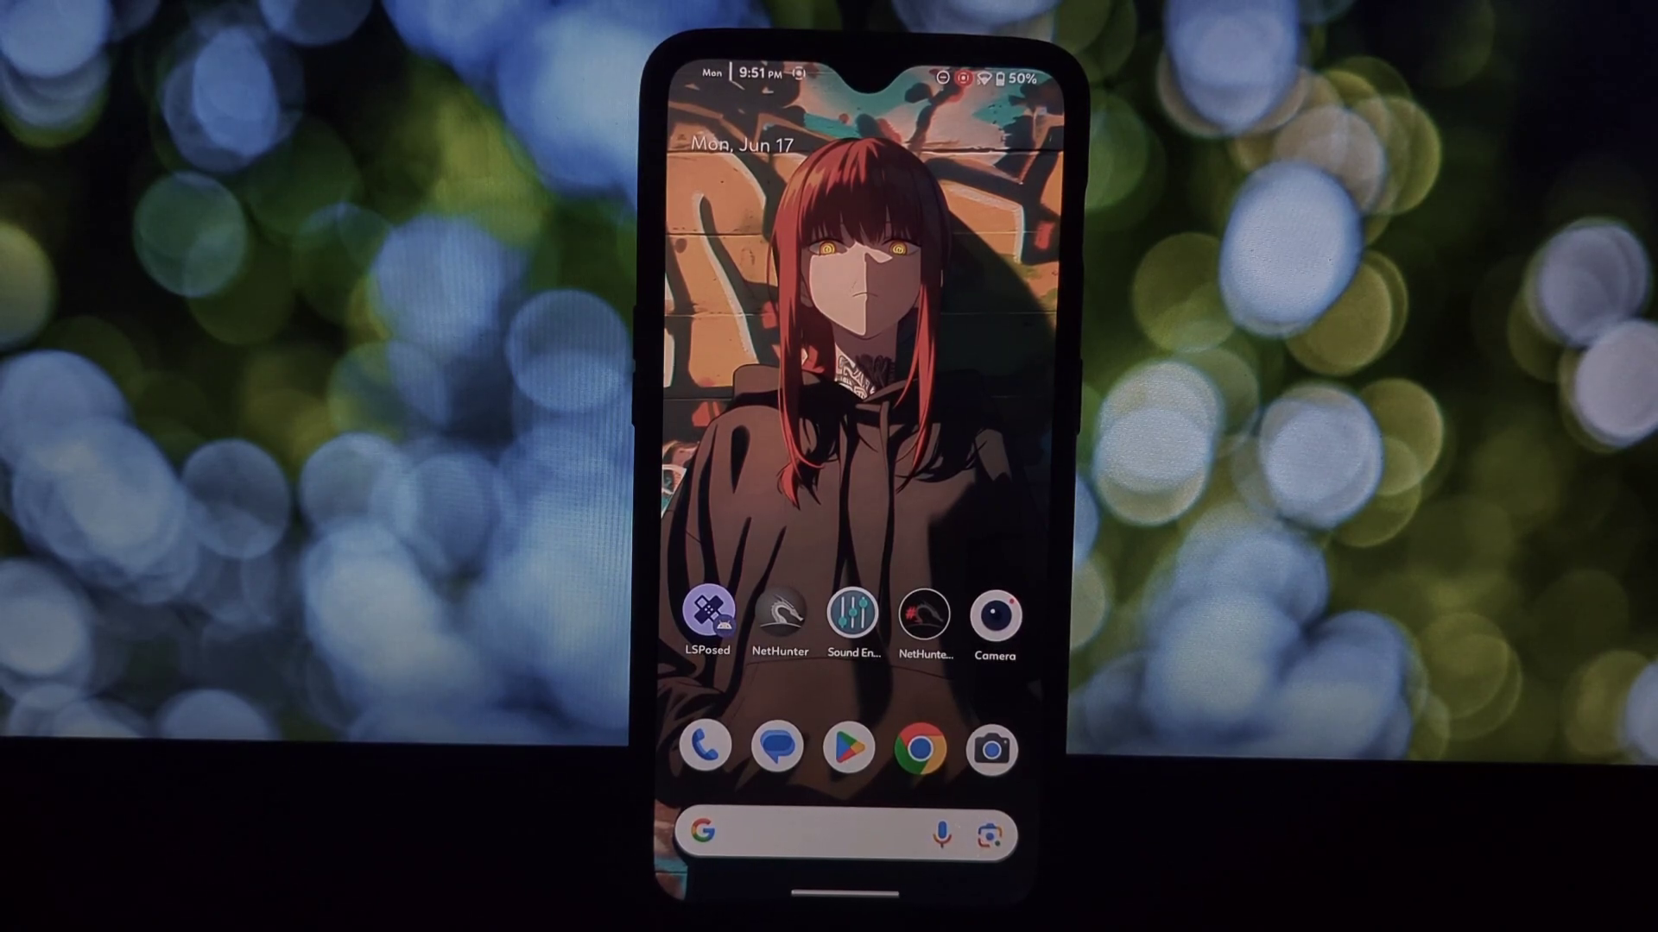
Step: Launch NetHunter, visit the Kernel flash screen and move on to the Modules screen
click(779, 613)
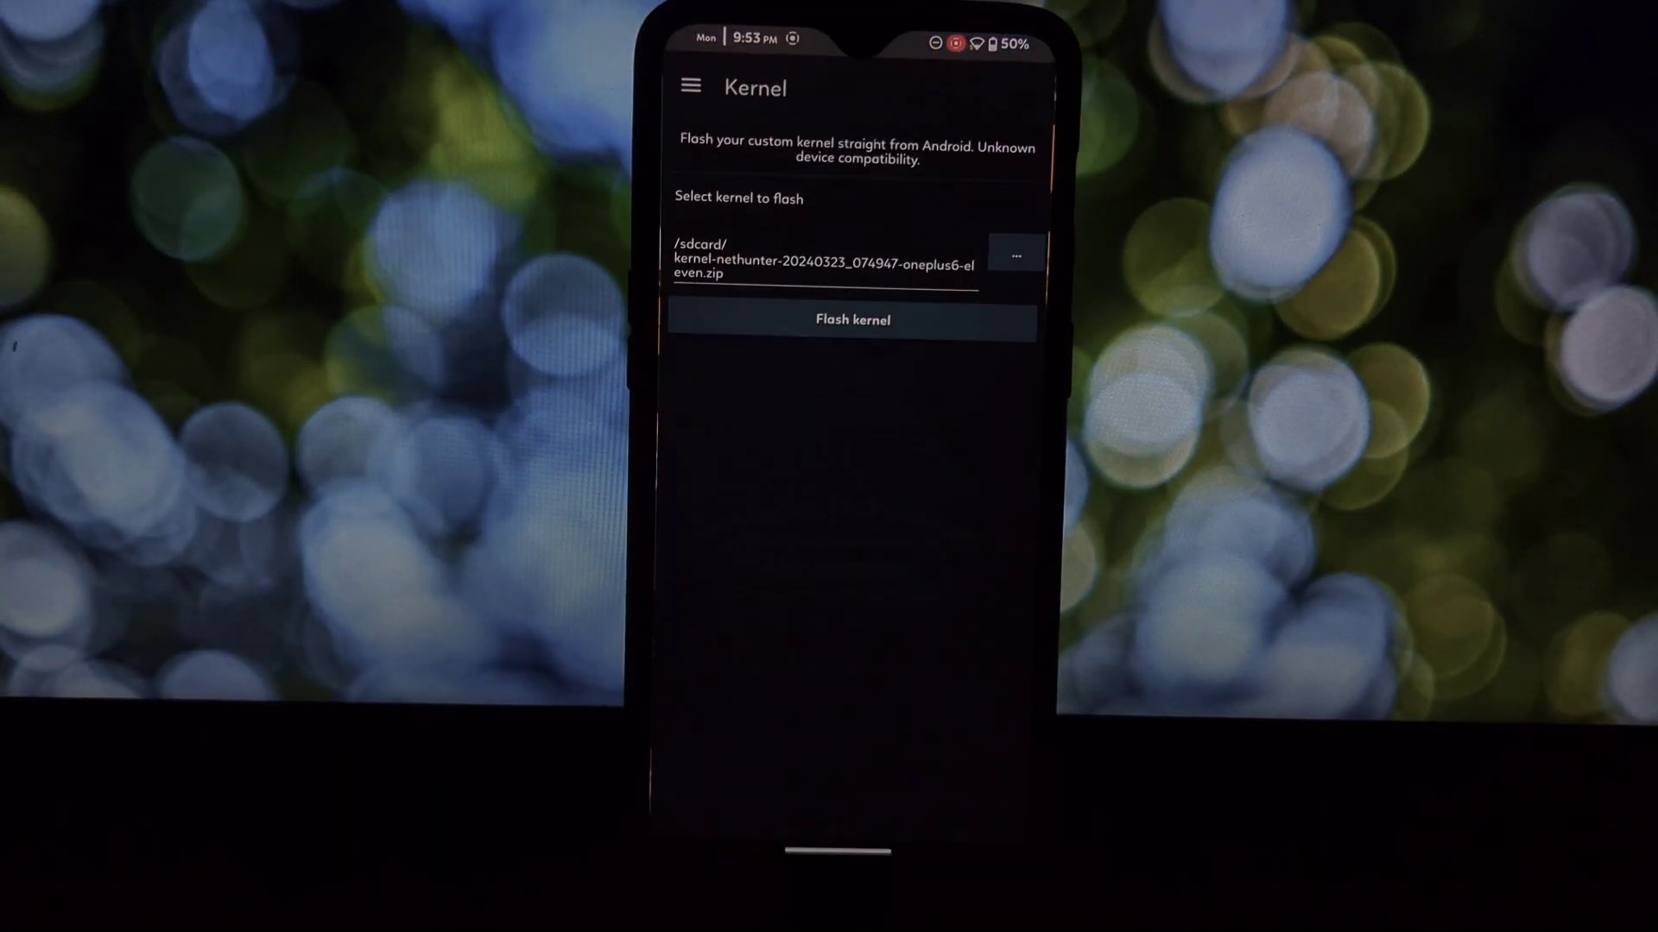
click(689, 86)
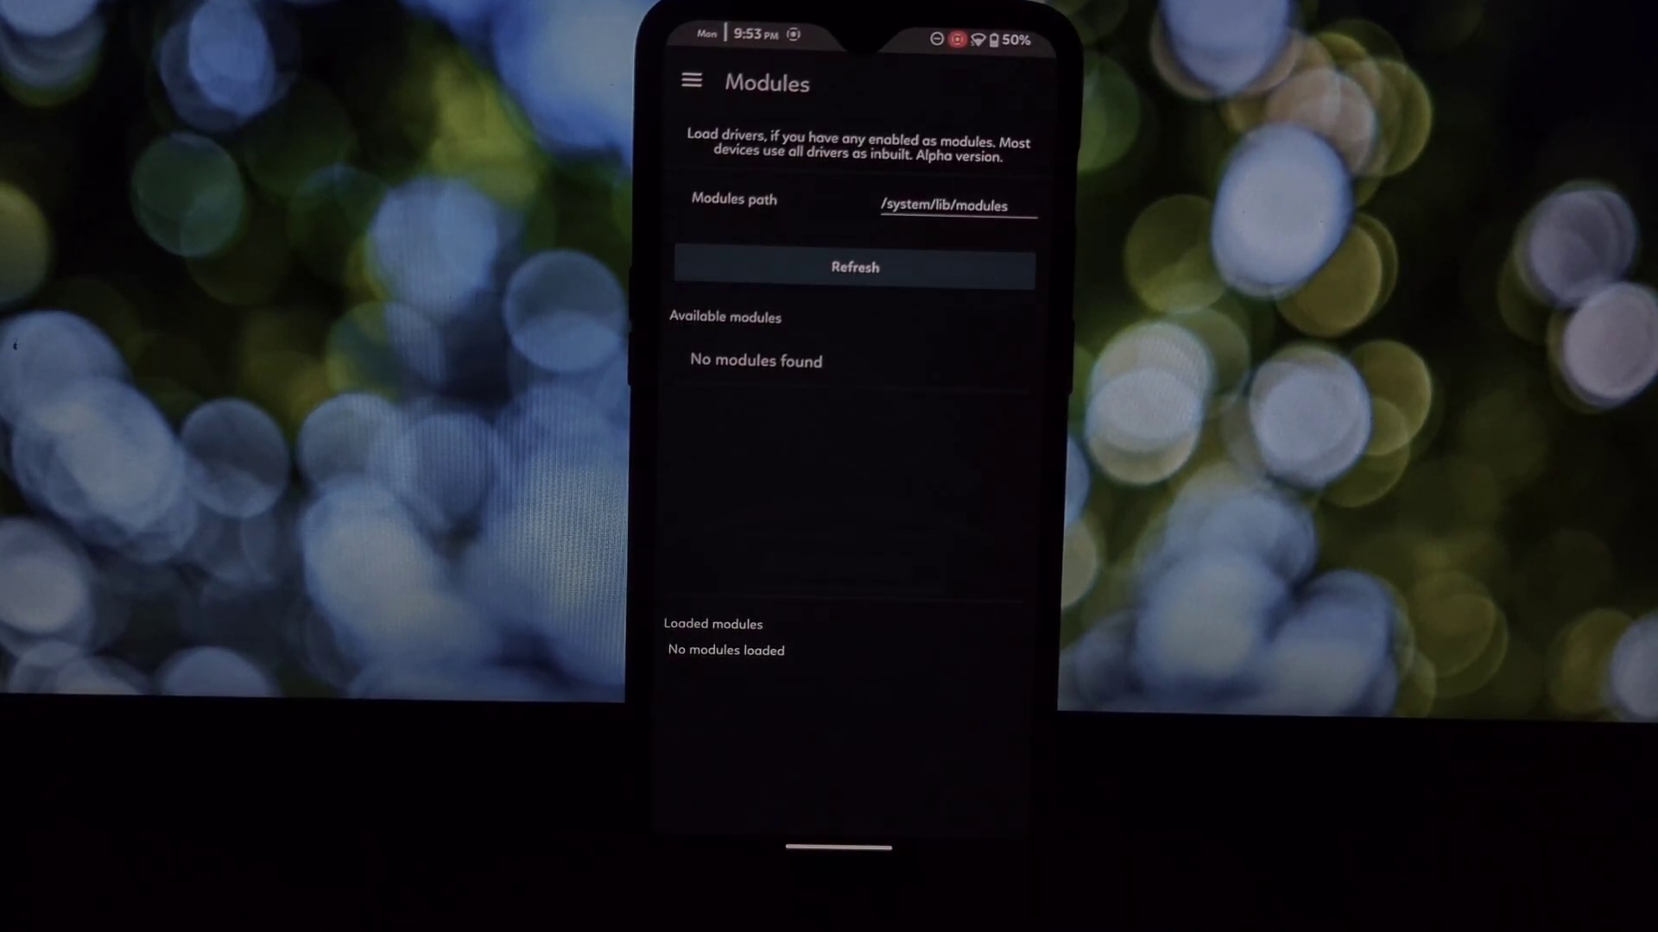
Step: Review the empty Modules screen and bring up the side menu of app sections
click(691, 81)
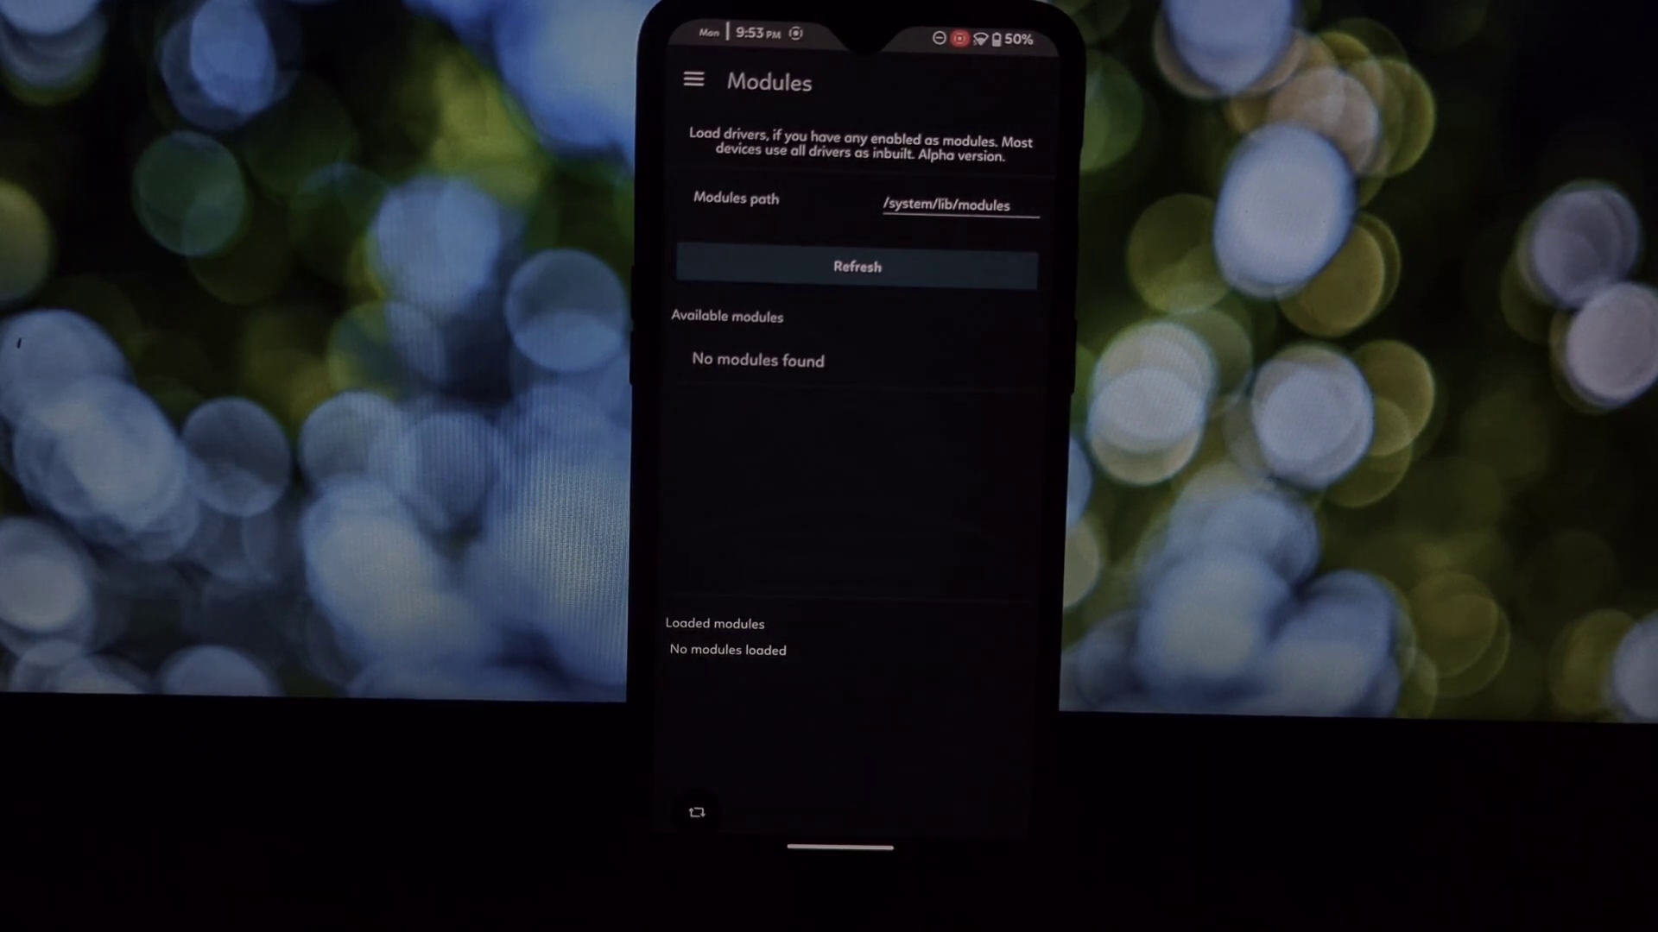
click(857, 266)
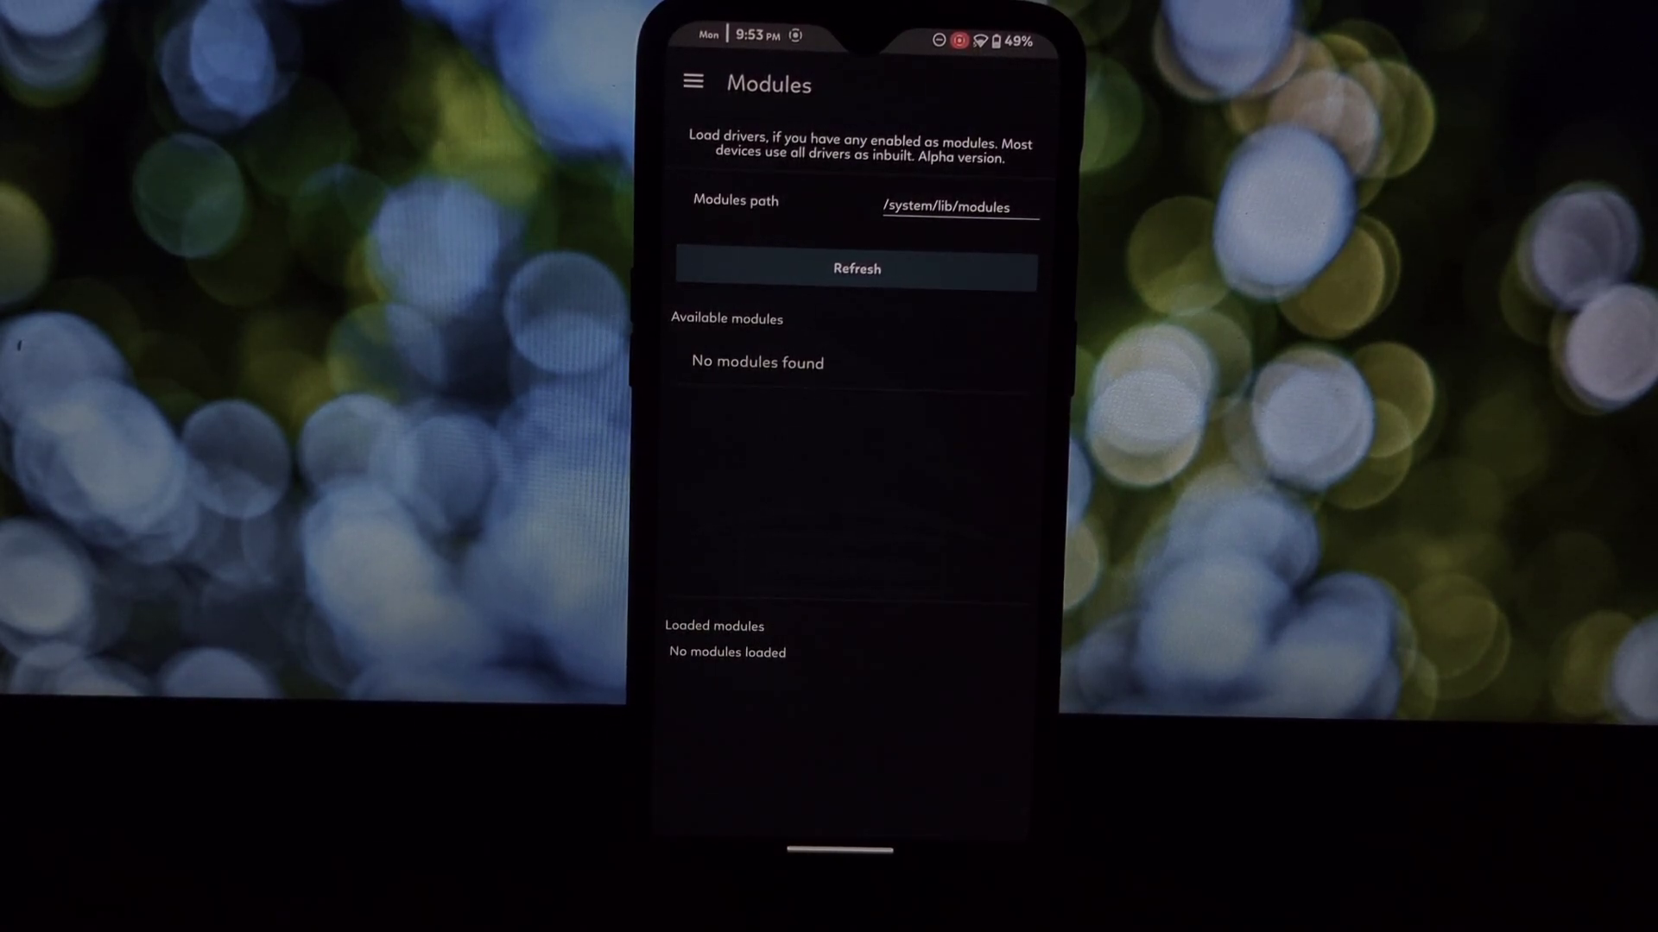
click(960, 205)
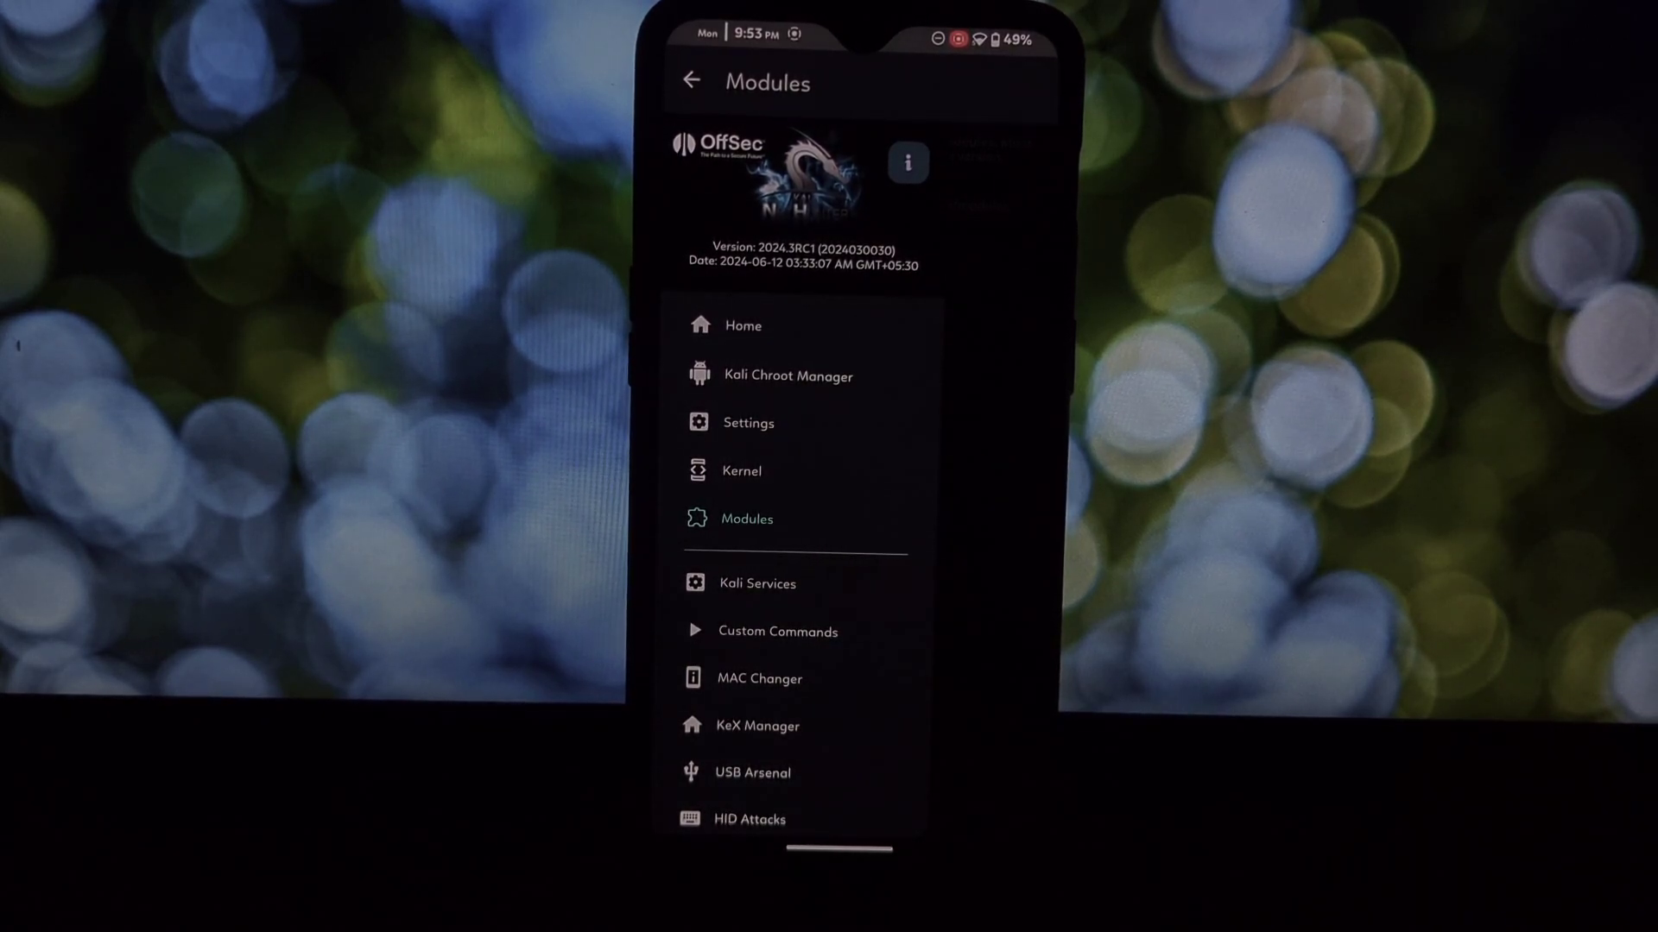
Step: Pass through Custom Commands and land on the WPS Attacks screen for OneShot PIN attacks
click(777, 632)
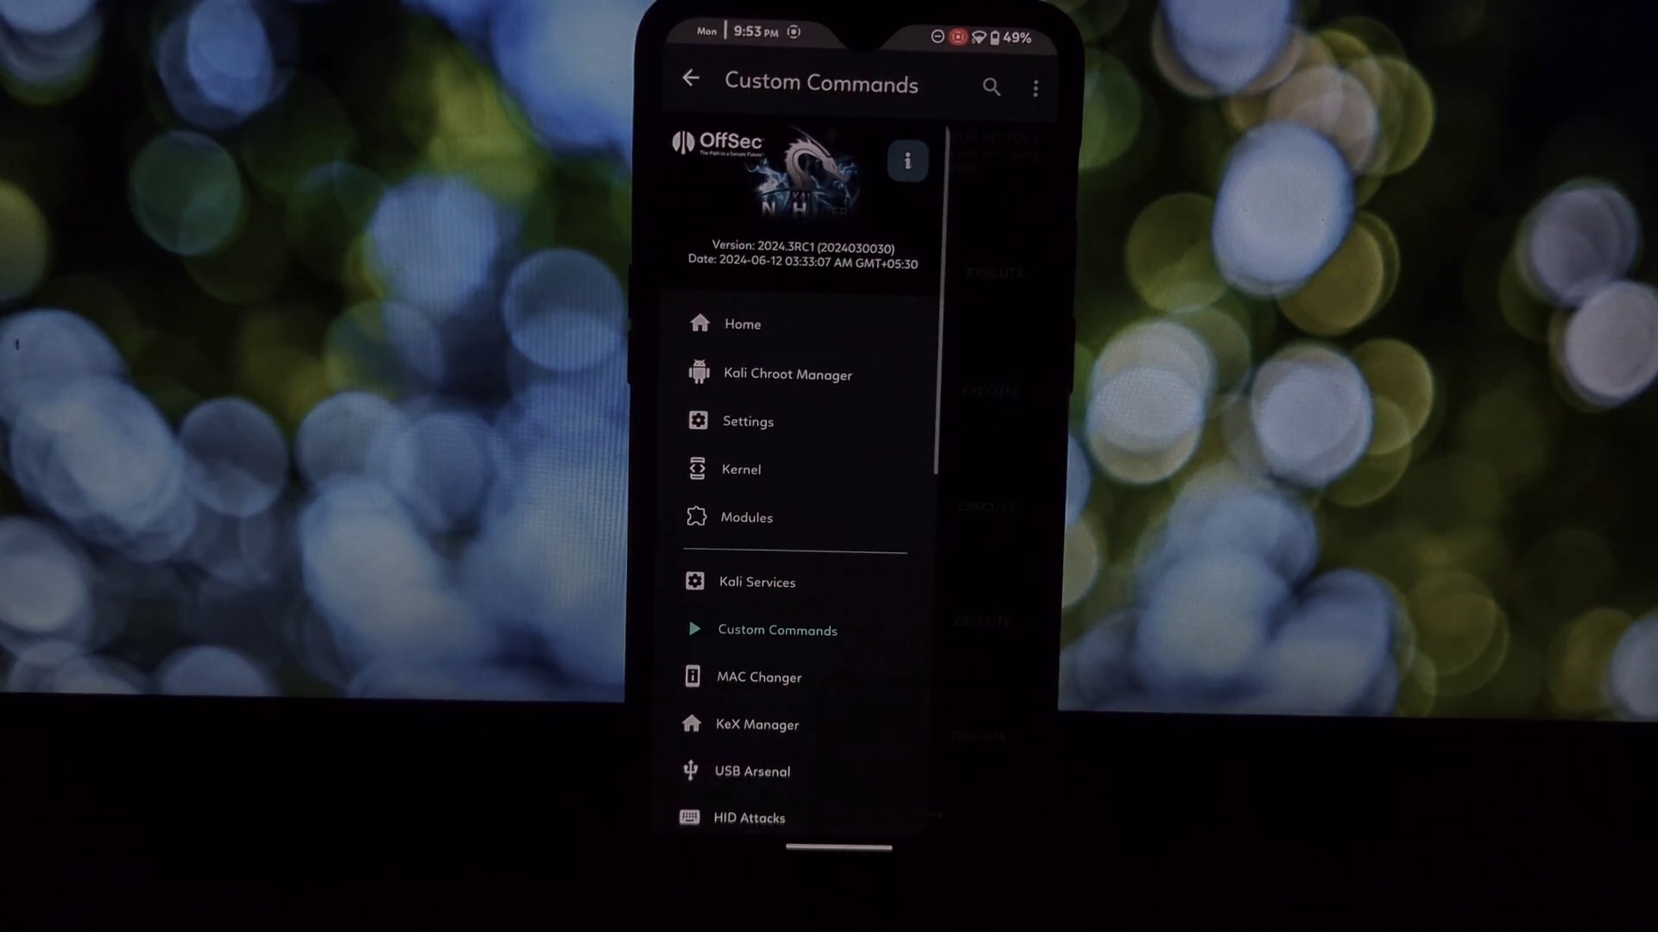
scroll(down, 3)
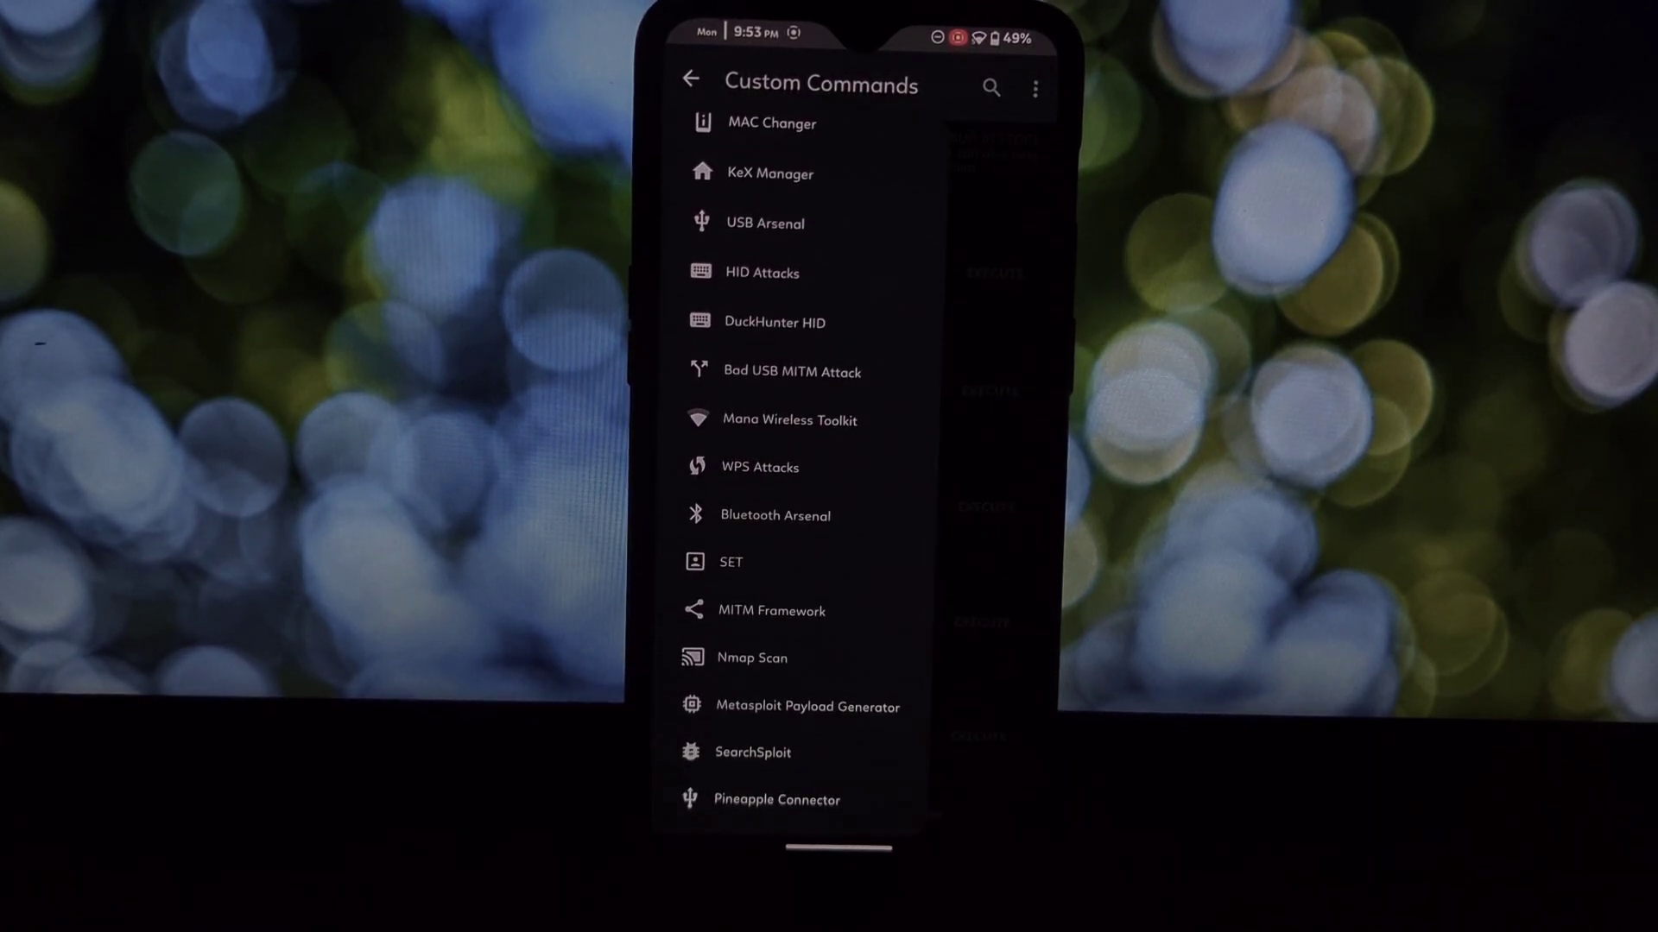
click(759, 466)
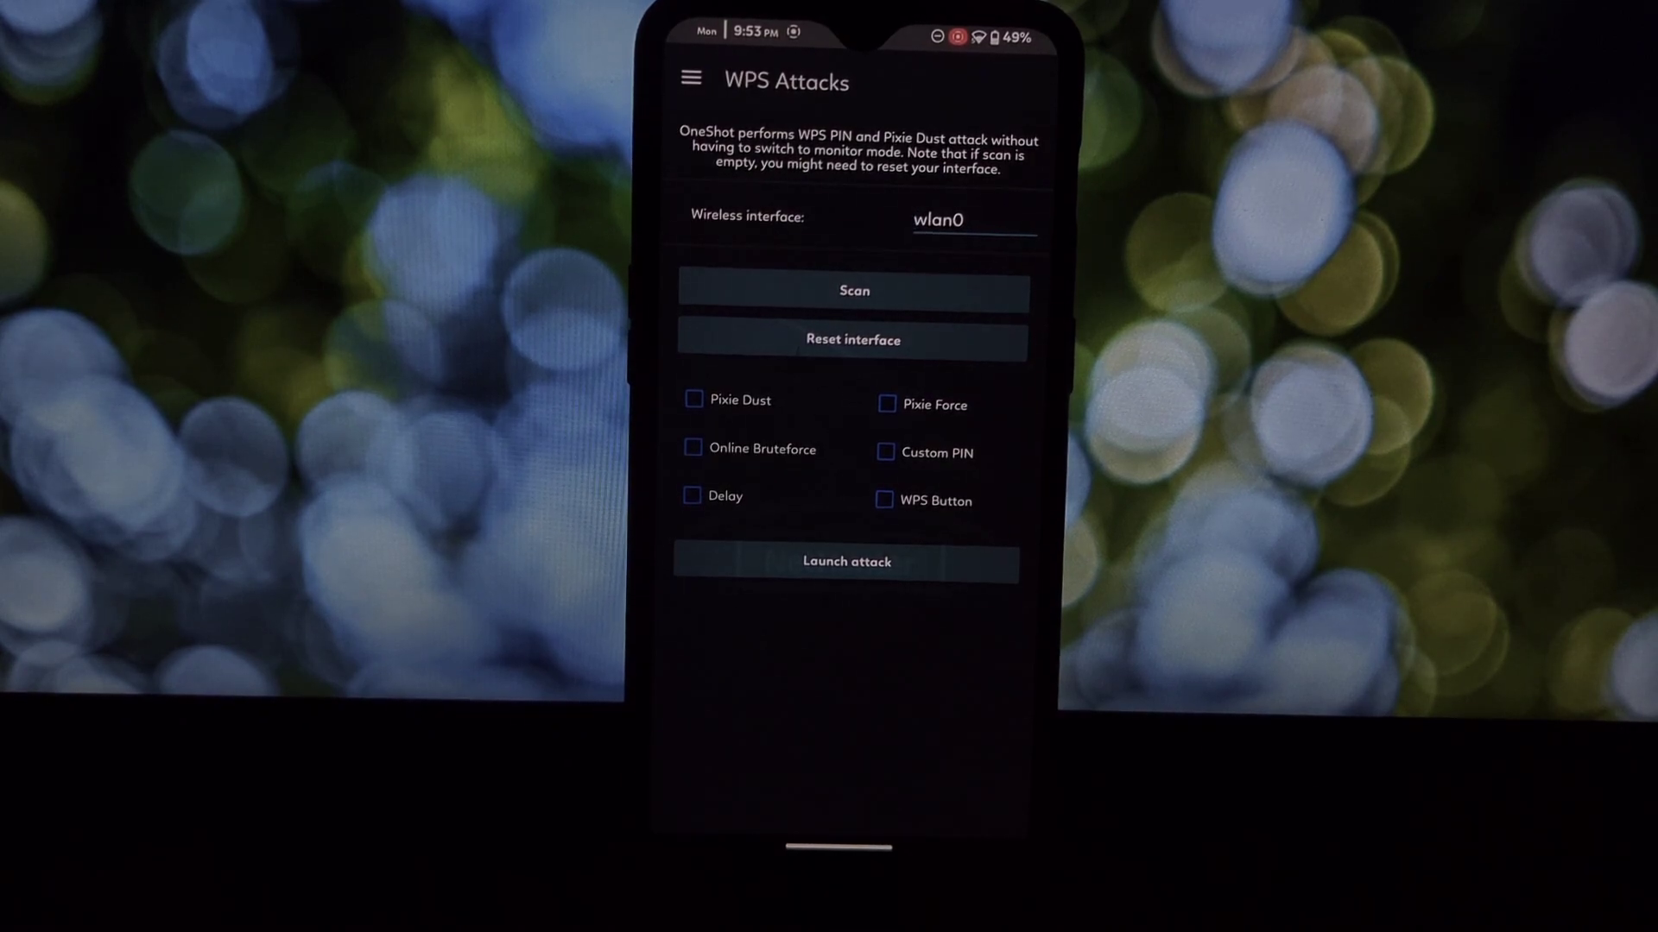